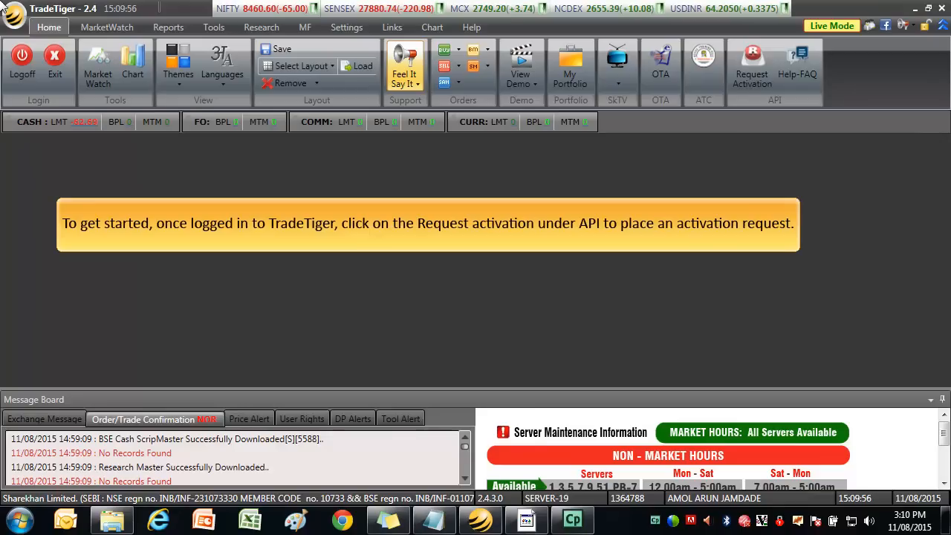
{"action": "mouse_move", "coordinate": [353, 8]}
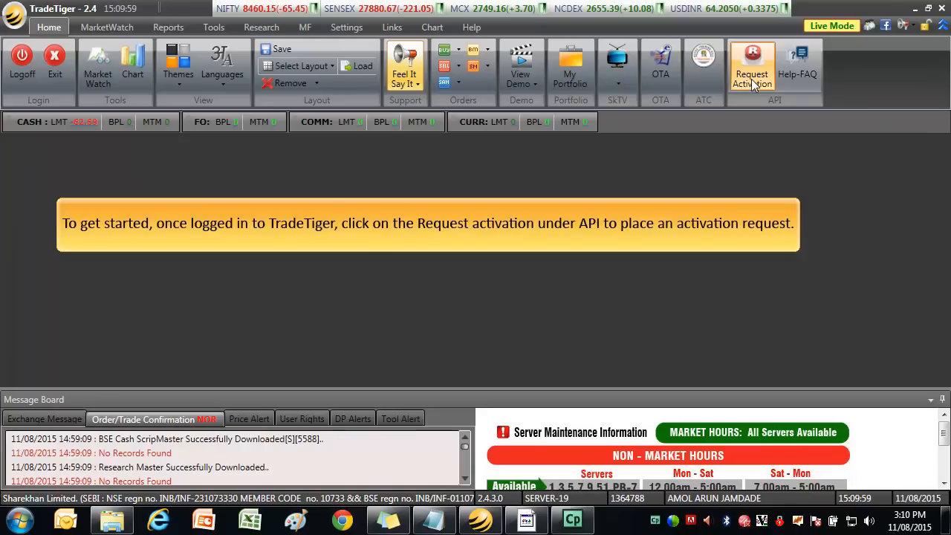
Request TradeTiger API activation for the customer ID and acknowledge the 'Submitted Successfully' message
{"action": "left_click", "coordinate": [751, 65]}
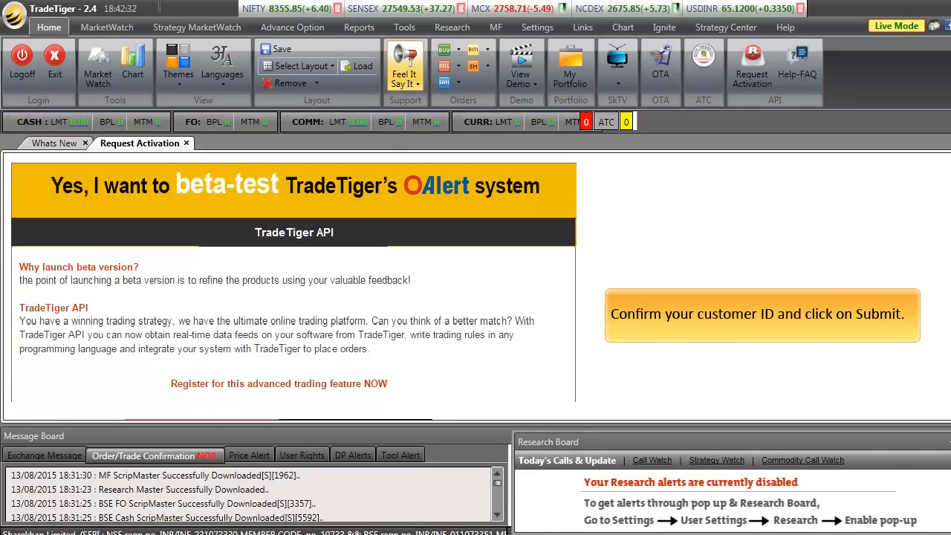
{"action": "scroll", "scroll_direction": "down", "scroll_amount": 3}
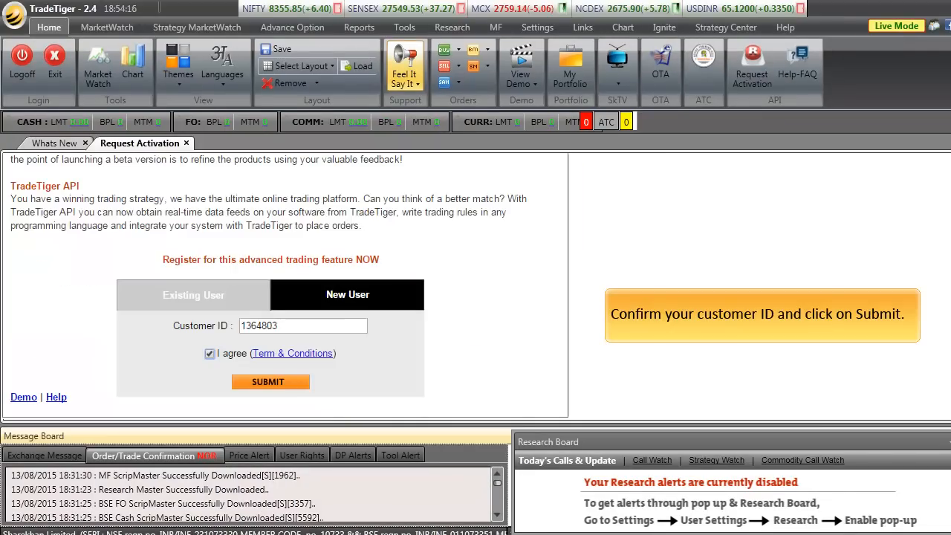
{"action": "left_click", "coordinate": [270, 382]}
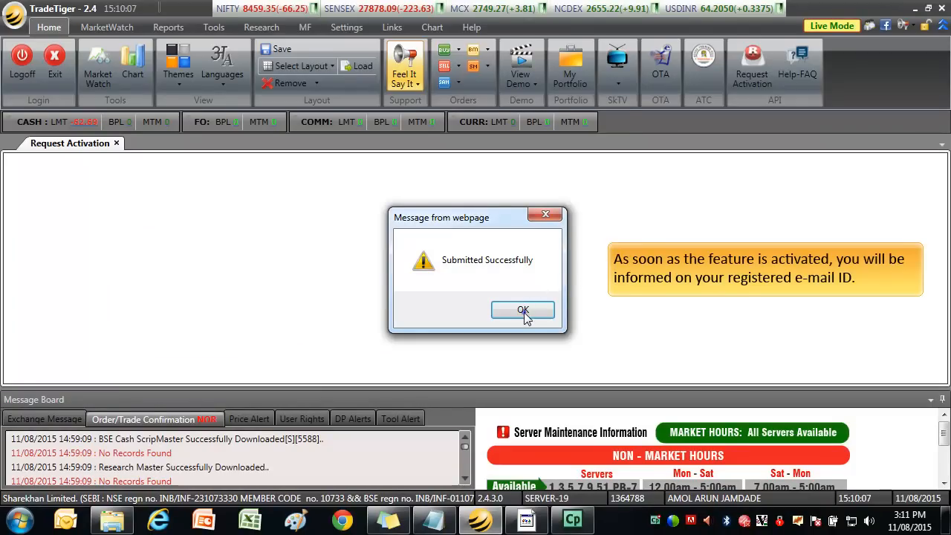
{"action": "left_click", "coordinate": [522, 310]}
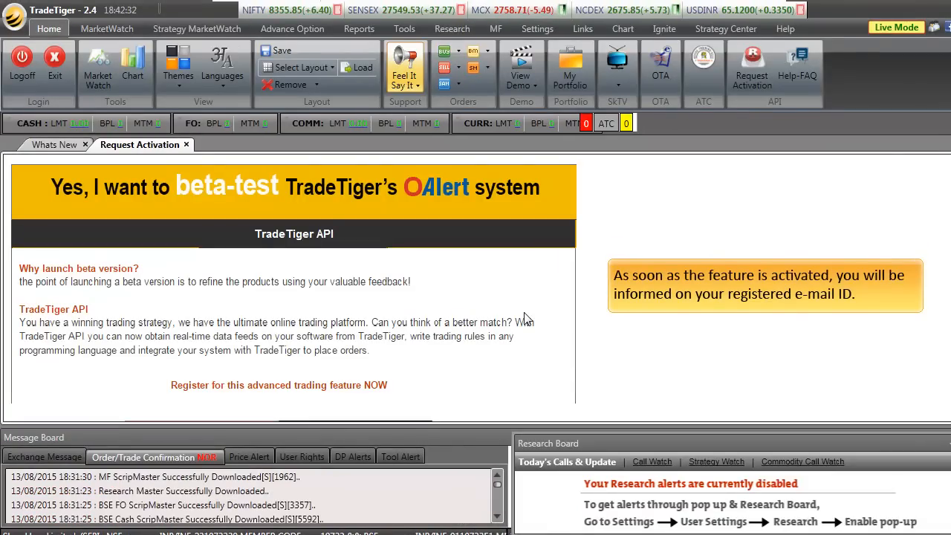
{"action": "mouse_move", "coordinate": [573, 527]}
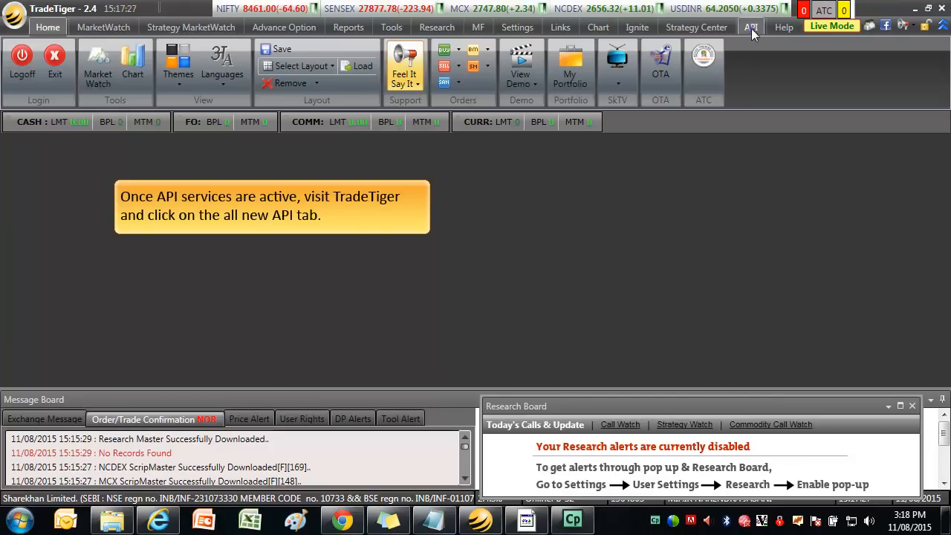
Switch to the new API tab showing connection status, display settings and sample code downloads
{"action": "left_click", "coordinate": [750, 27]}
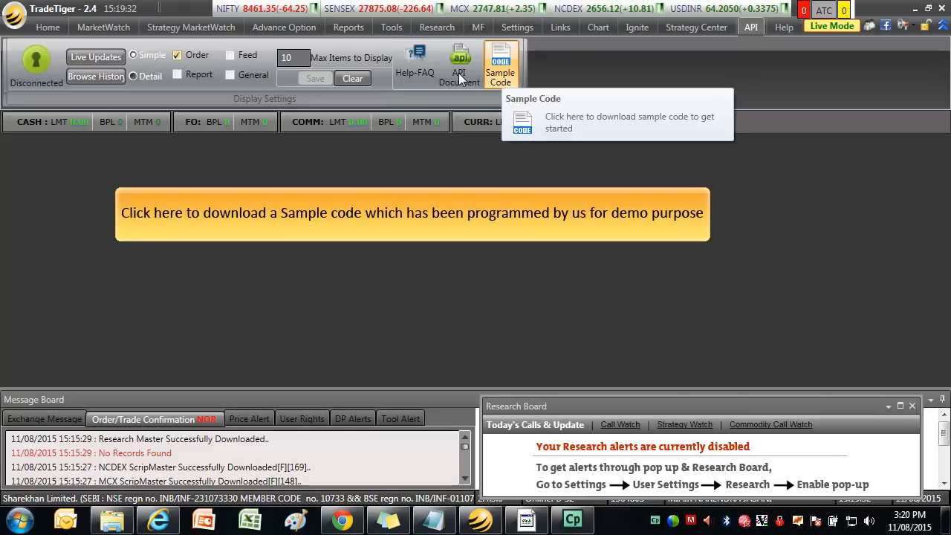
{"action": "mouse_move", "coordinate": [269, 81]}
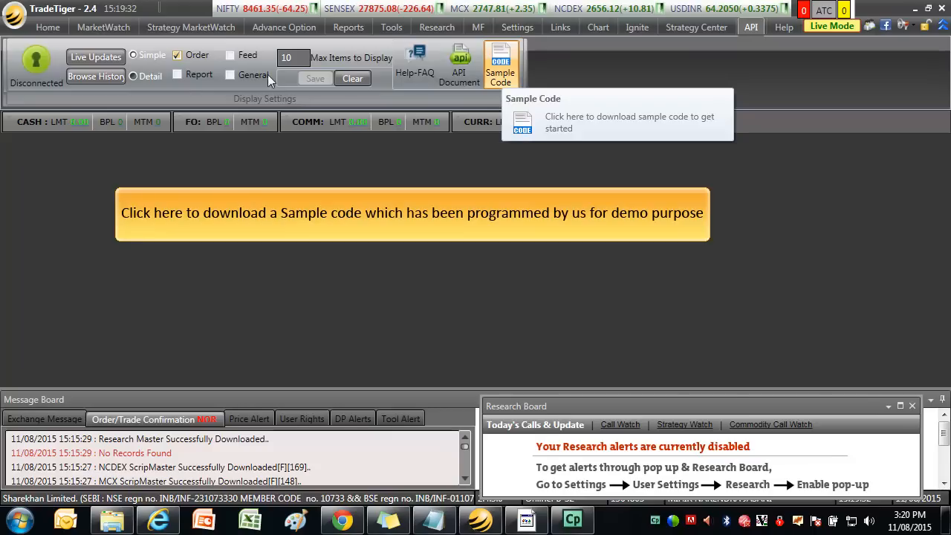
{"action": "mouse_move", "coordinate": [149, 95]}
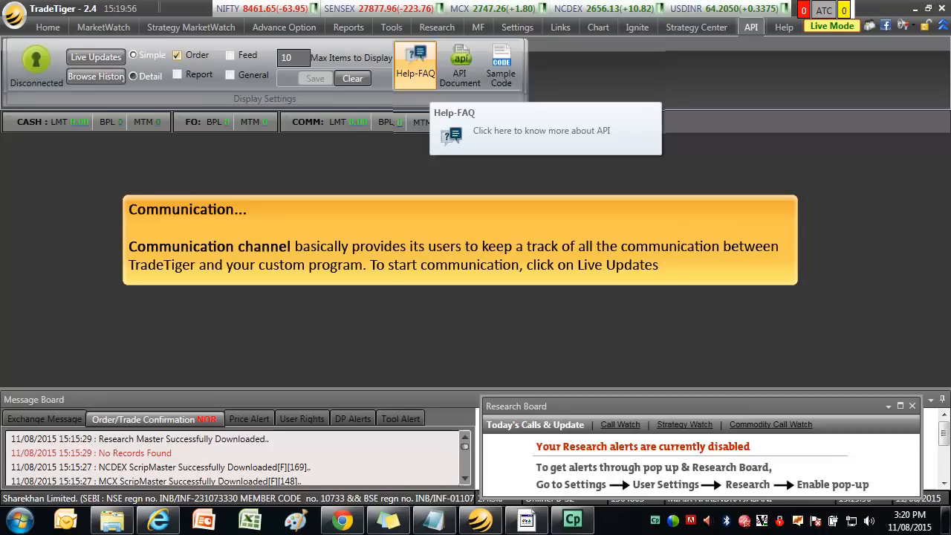
Open Live Updates from the API ribbon to show empty Data Received and Data Sent lists
{"action": "left_click", "coordinate": [95, 56]}
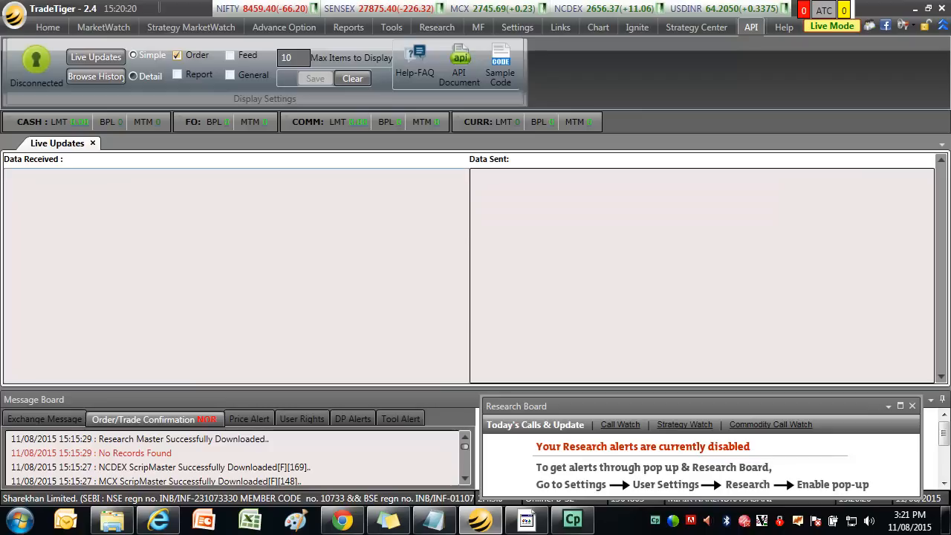
{"action": "mouse_move", "coordinate": [488, 159]}
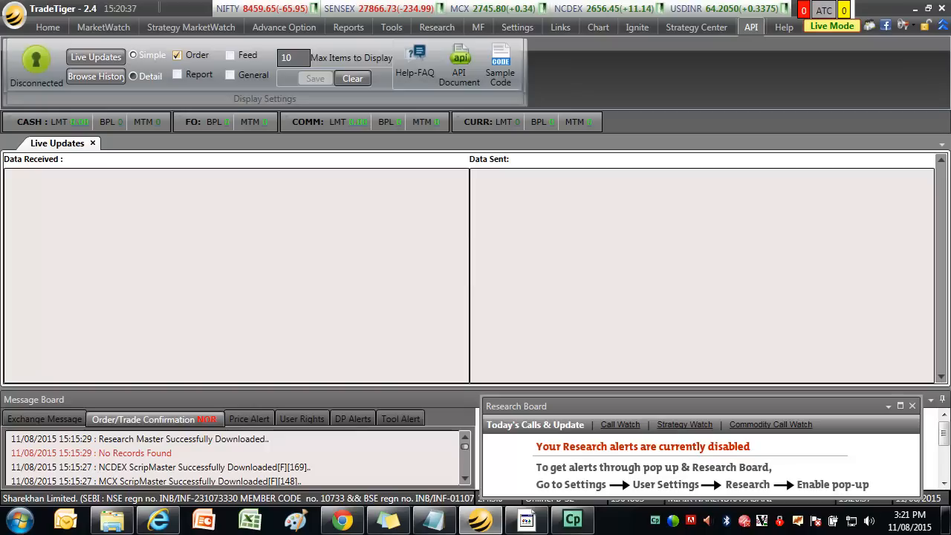
{"action": "mouse_move", "coordinate": [177, 55]}
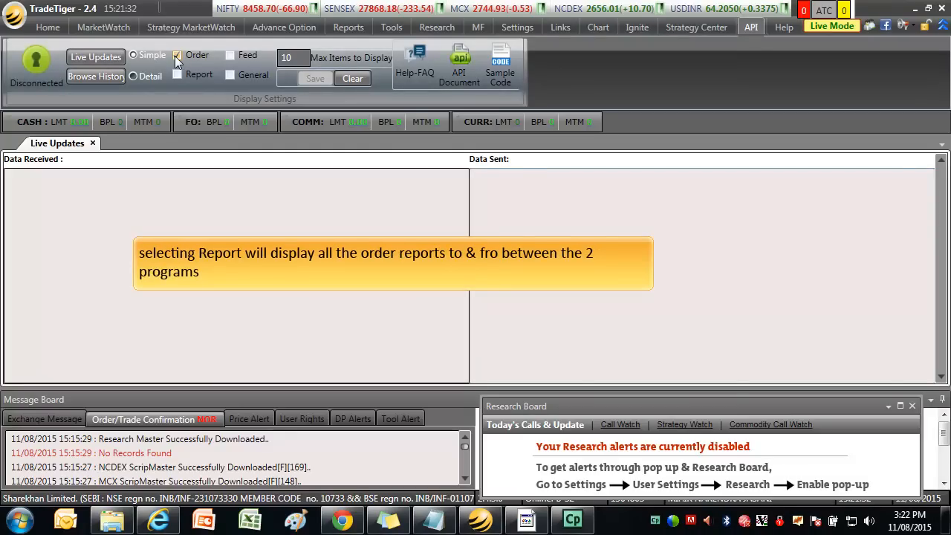
Tick the Report and Feed display settings alongside Order
{"action": "left_click", "coordinate": [177, 74]}
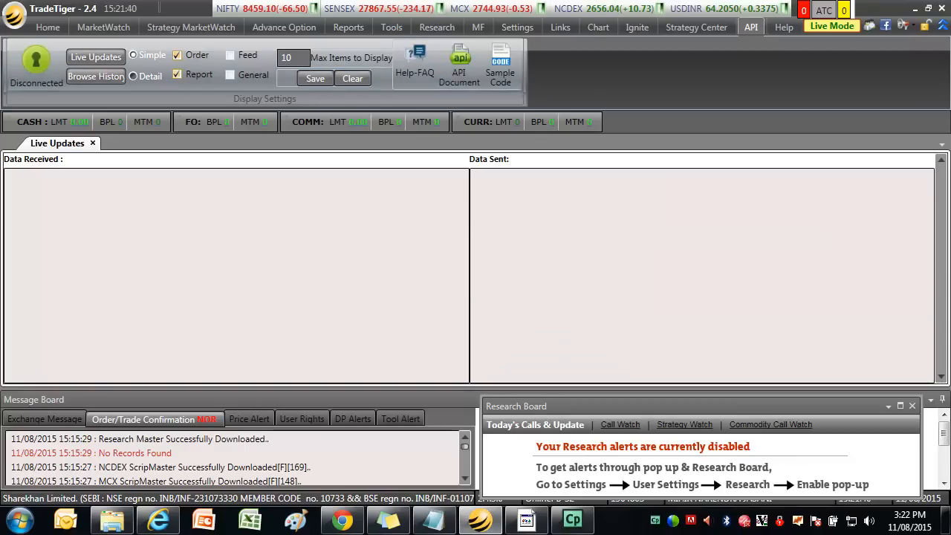
{"action": "mouse_move", "coordinate": [248, 54]}
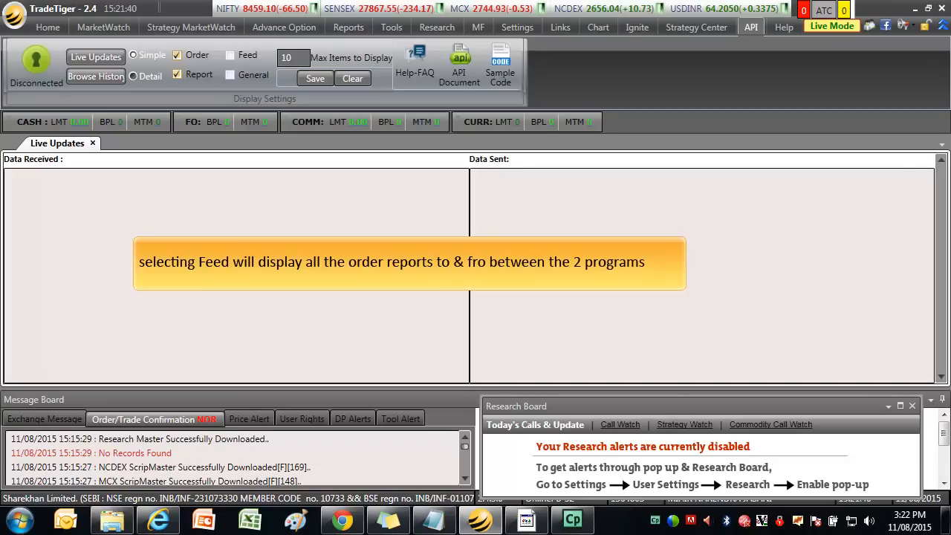
{"action": "left_click", "coordinate": [230, 55]}
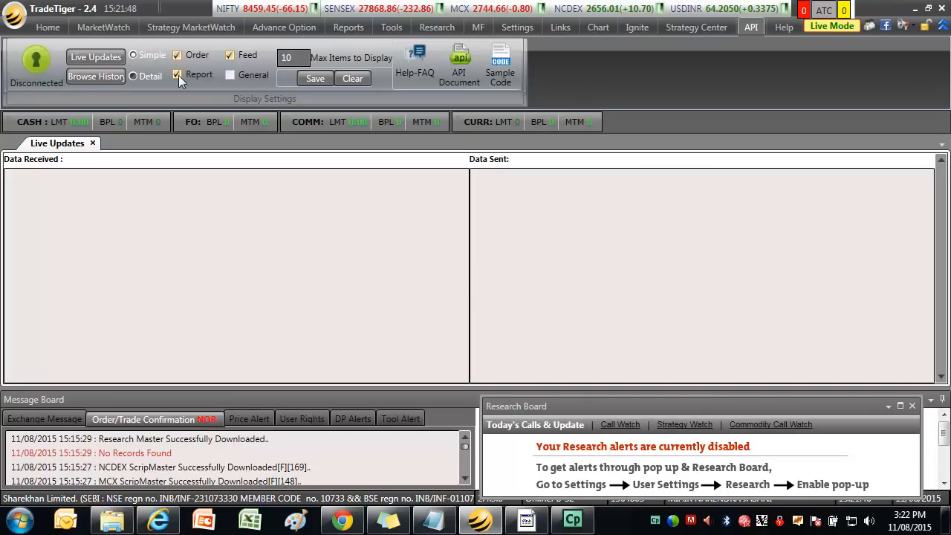
{"action": "mouse_move", "coordinate": [230, 75]}
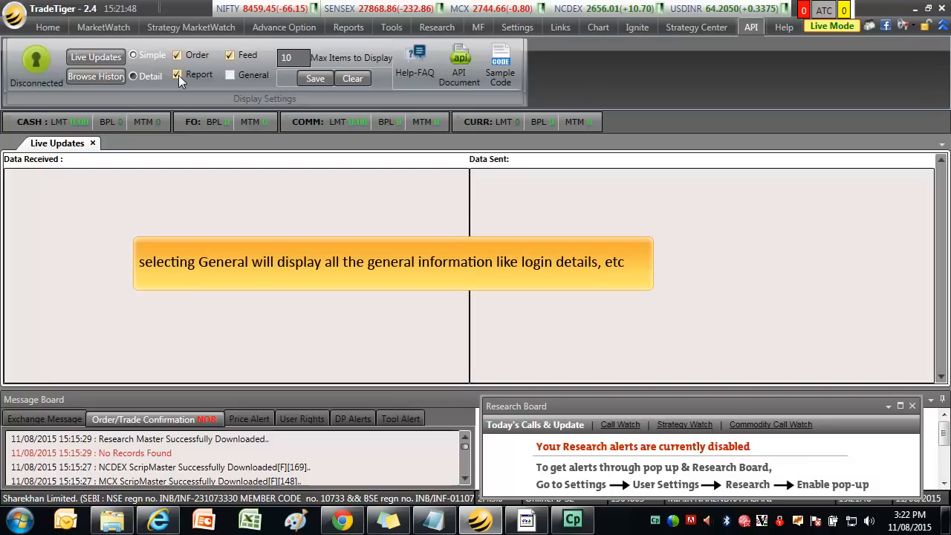
{"action": "mouse_move", "coordinate": [190, 82]}
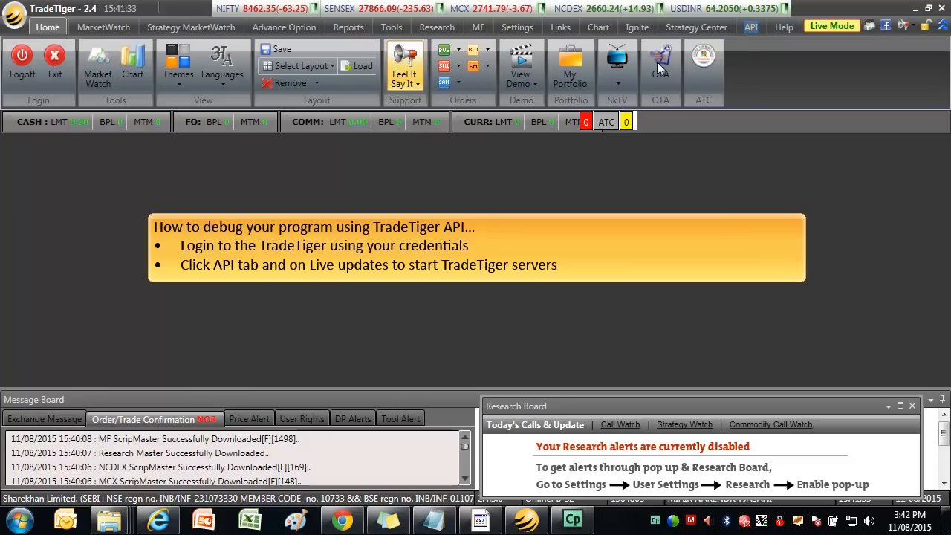
Return to the API tools and submit the custom program's MainWindow login to connect
{"action": "left_click", "coordinate": [750, 26]}
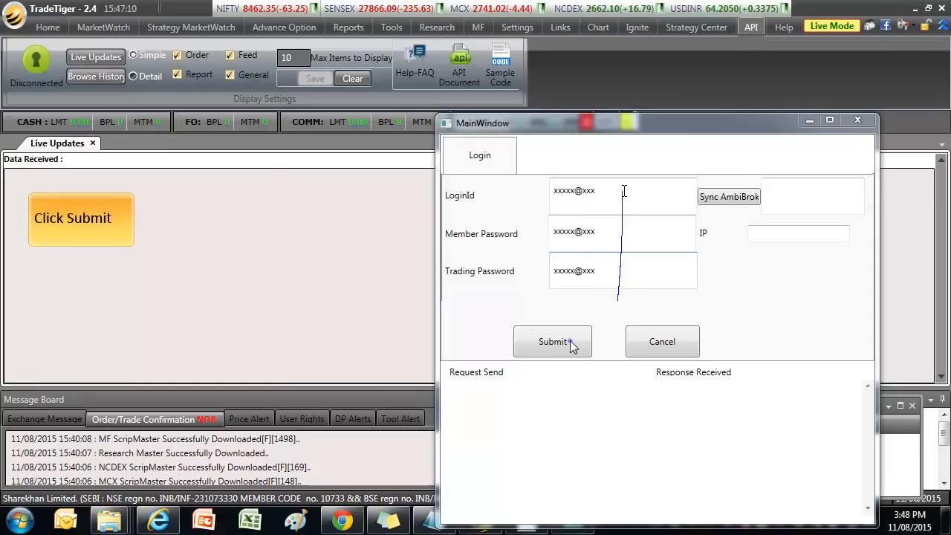
{"action": "left_click", "coordinate": [552, 341]}
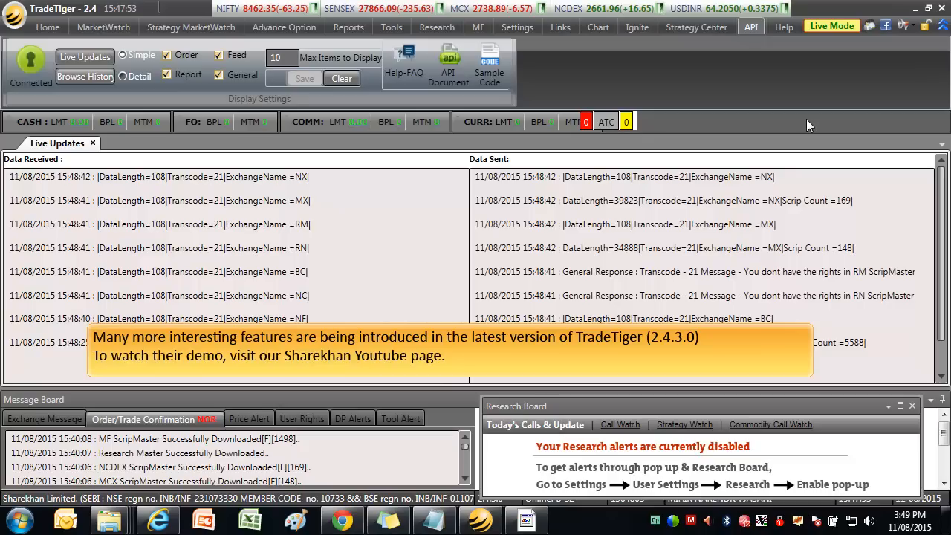
{"action": "mouse_move", "coordinate": [637, 222]}
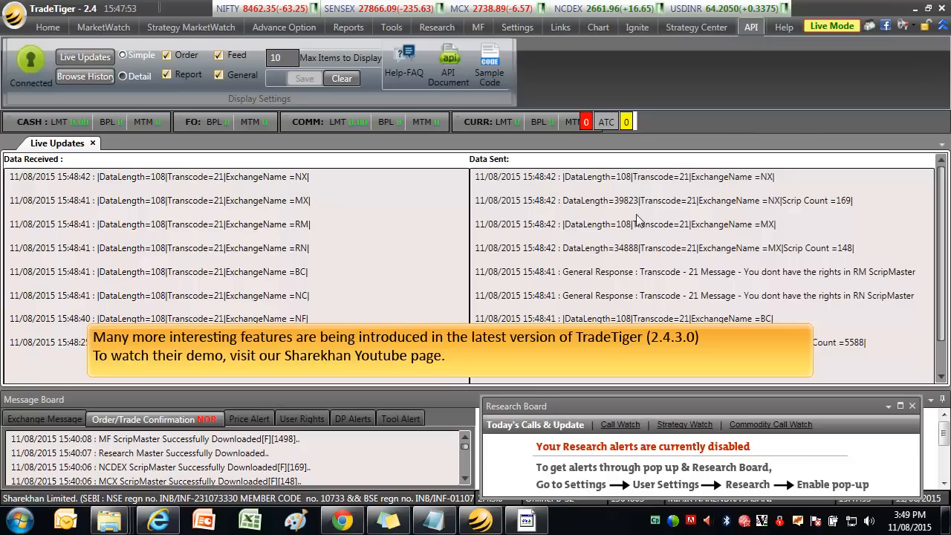